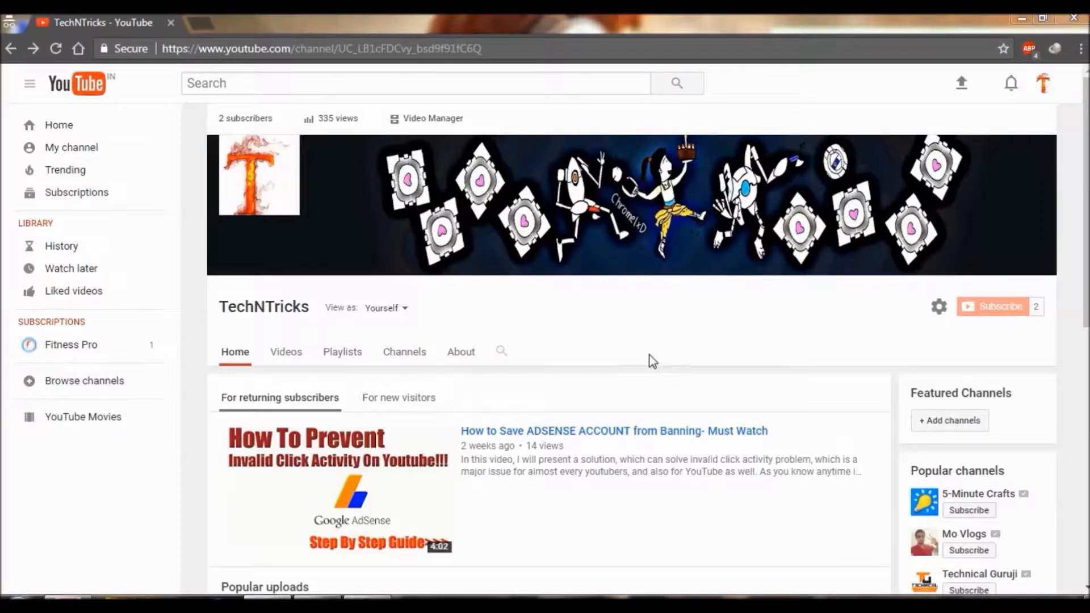
scroll(down, 3)
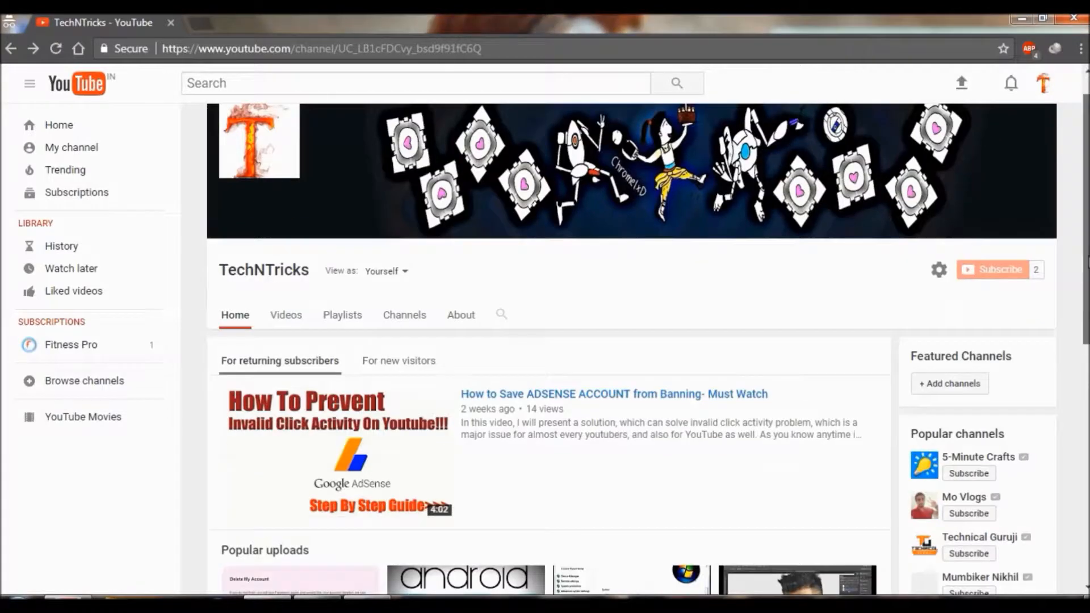
scroll(down, 3)
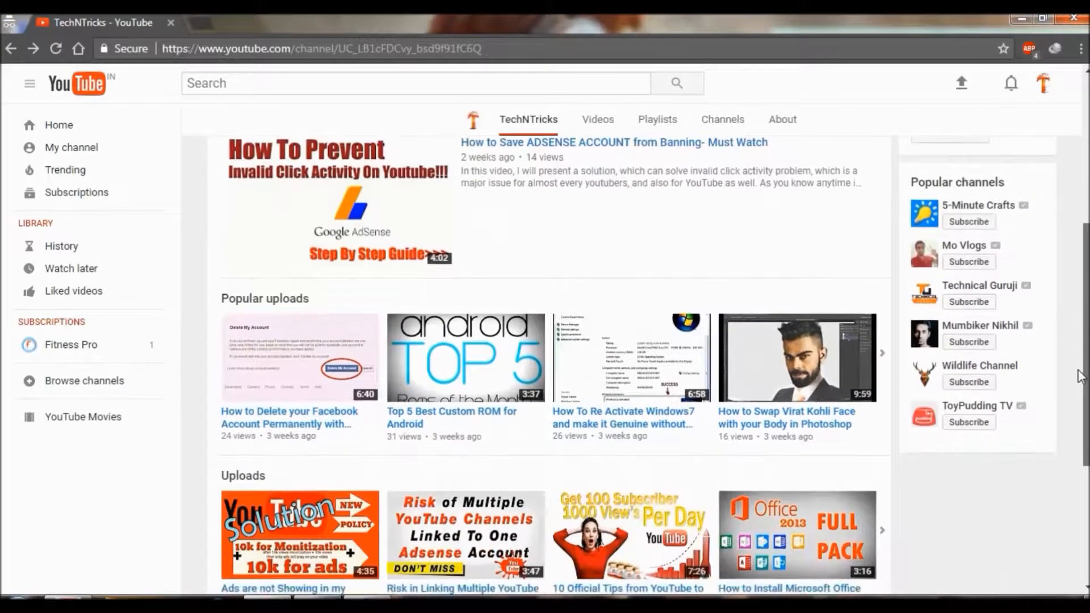
scroll(down, 3)
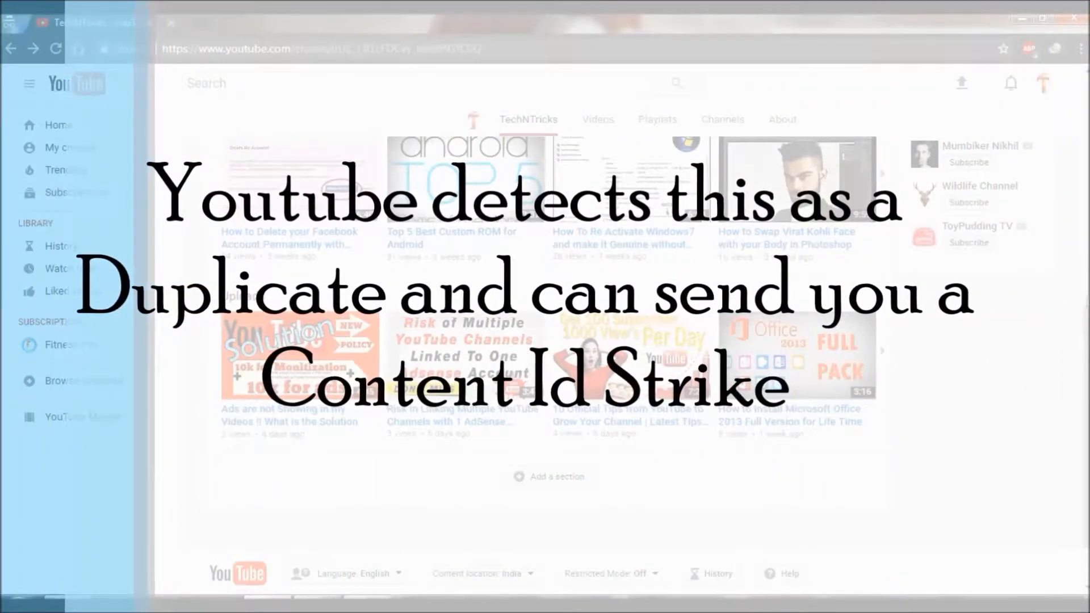
scroll(down, 3)
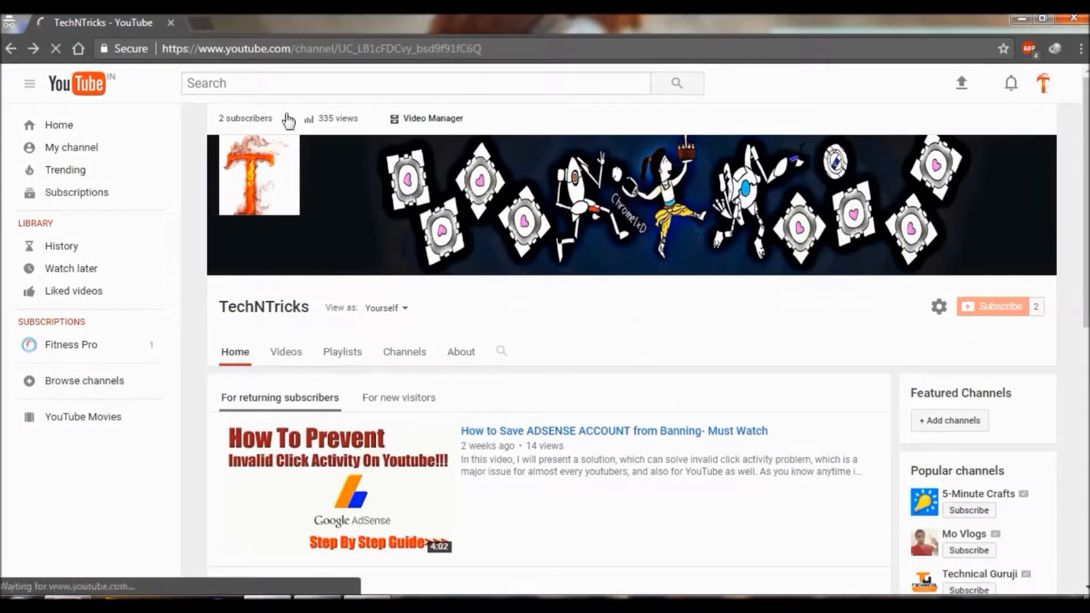
scroll(down, 3)
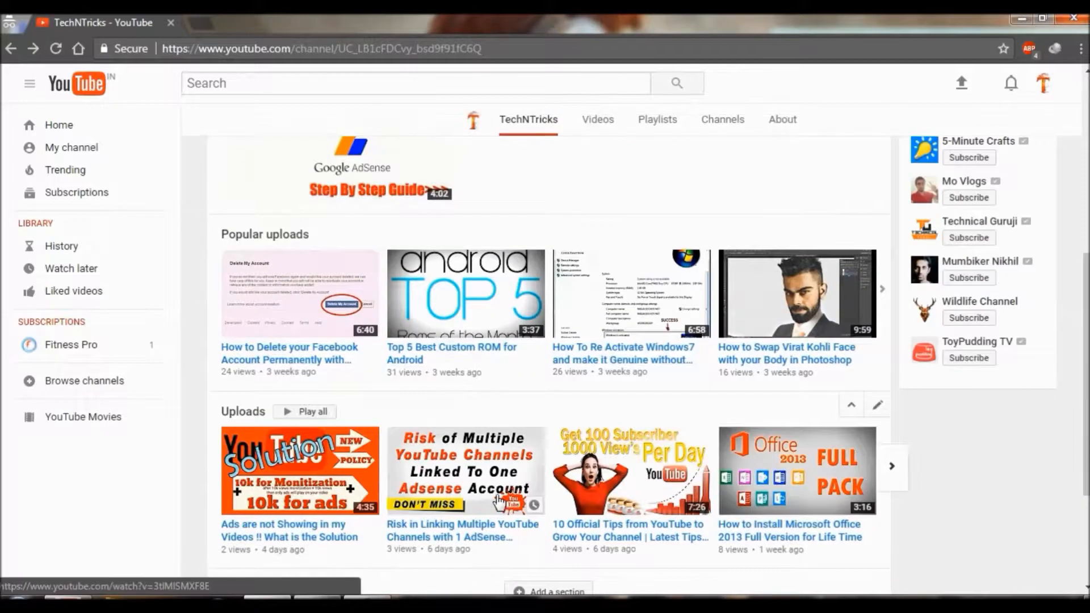
scroll(down, 3)
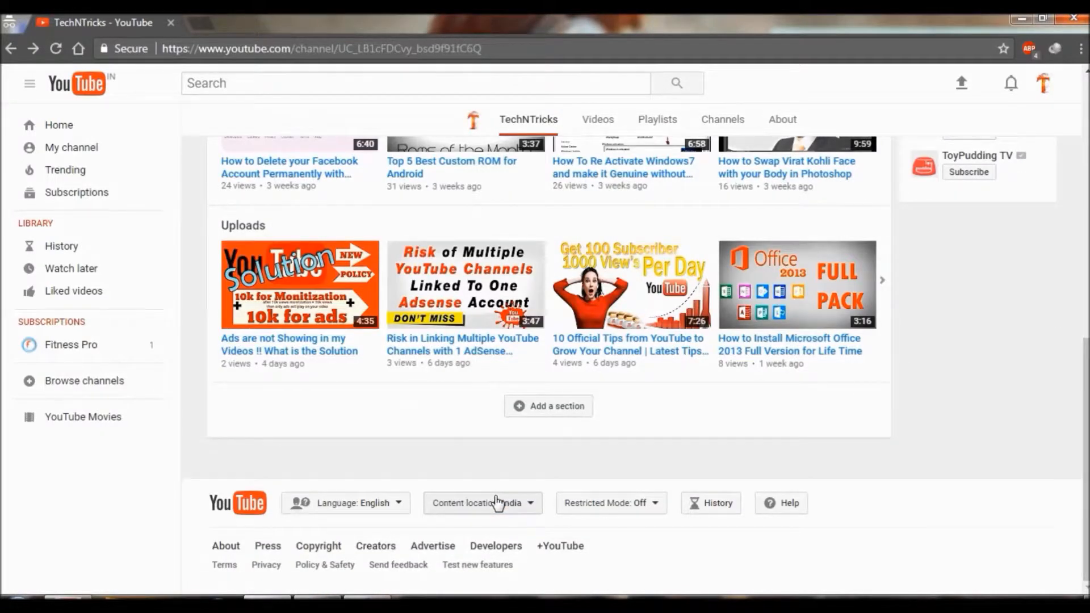
mouse_move(478, 565)
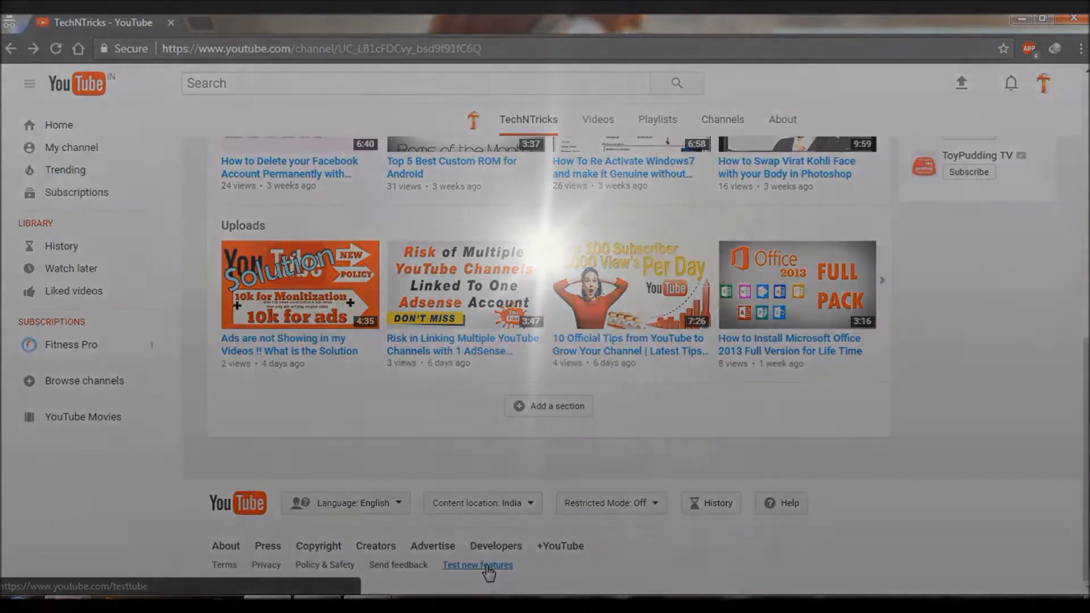